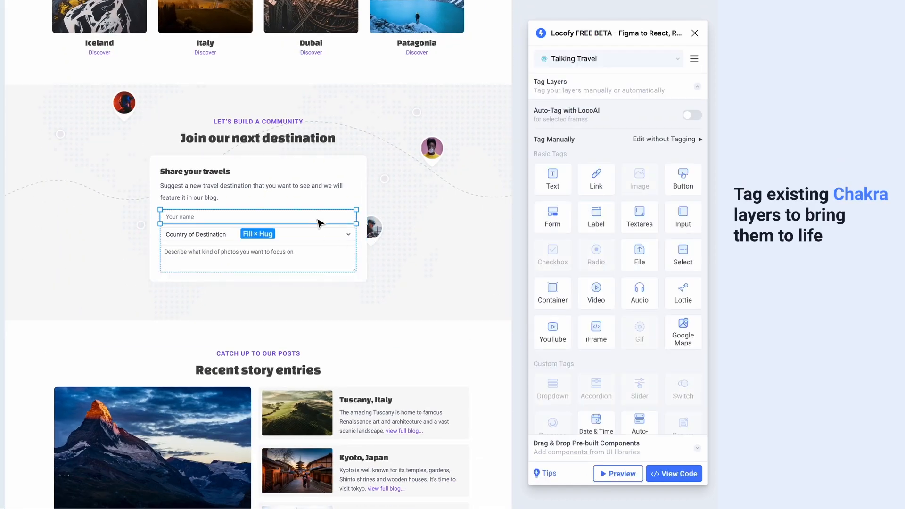
# - Tag the form's name field as a Chakra Input and confirm its properties
pyautogui.click(682, 217)
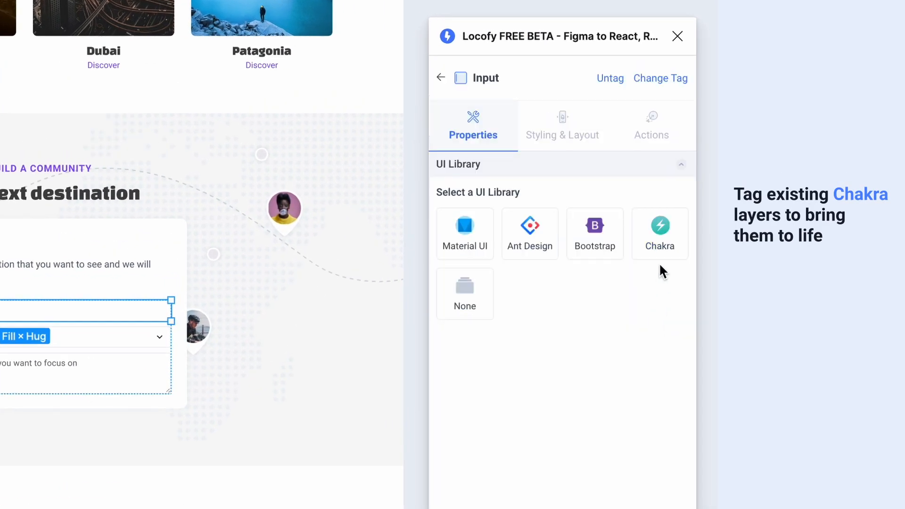
pyautogui.click(659, 233)
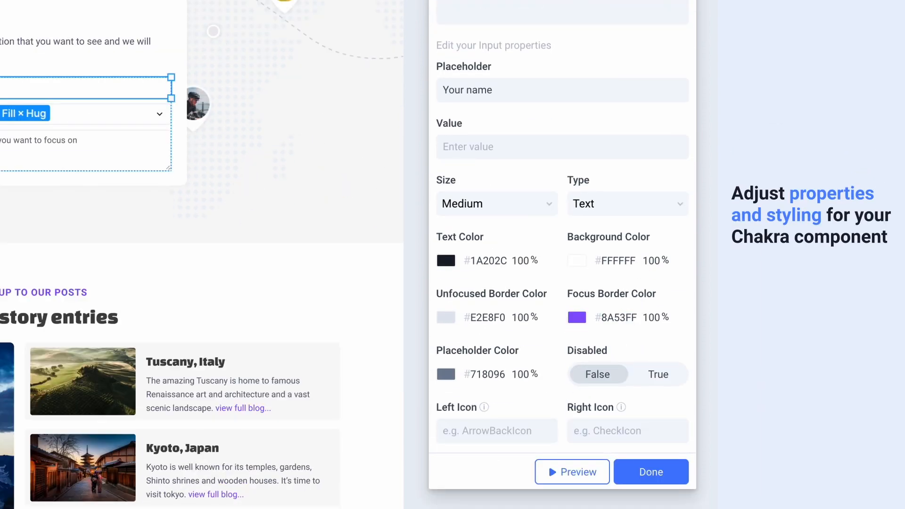
pyautogui.click(650, 471)
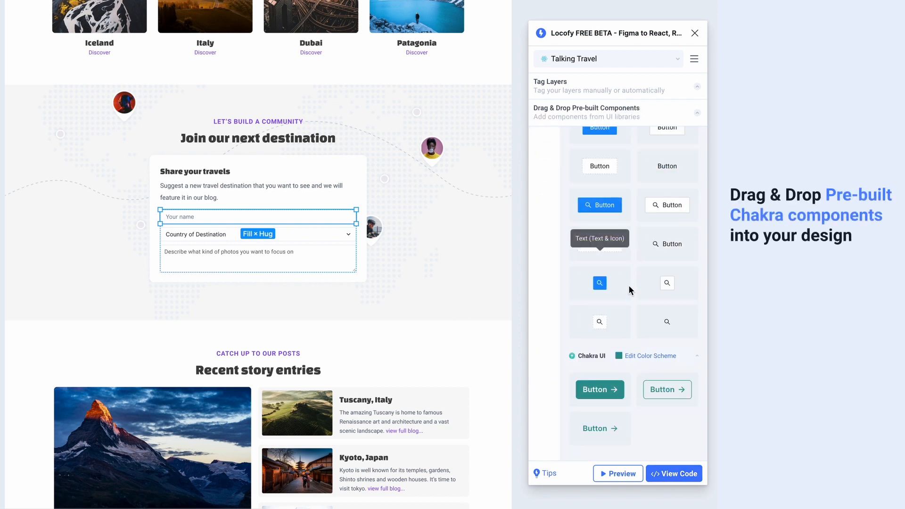
# - Add a pre-built Chakra Submit button, preview the form live and enter 'Icy peaks'
pyautogui.click(651, 355)
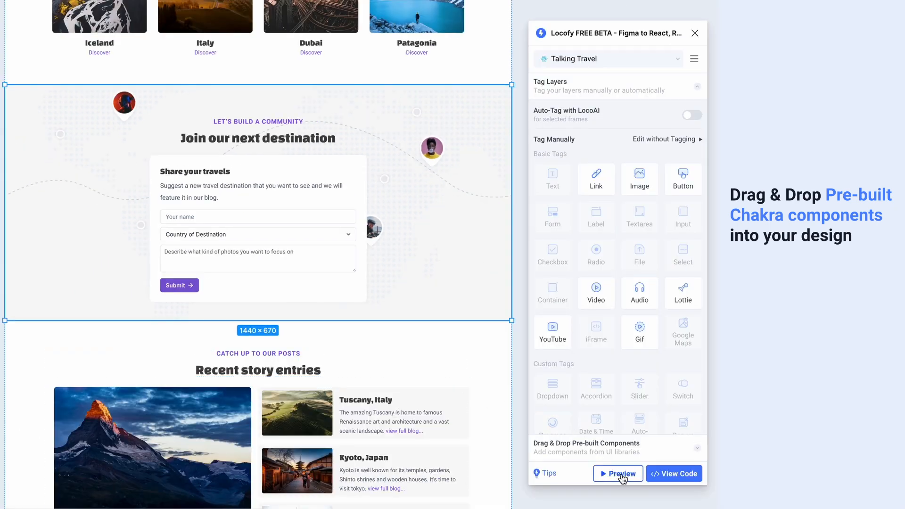
pyautogui.click(618, 473)
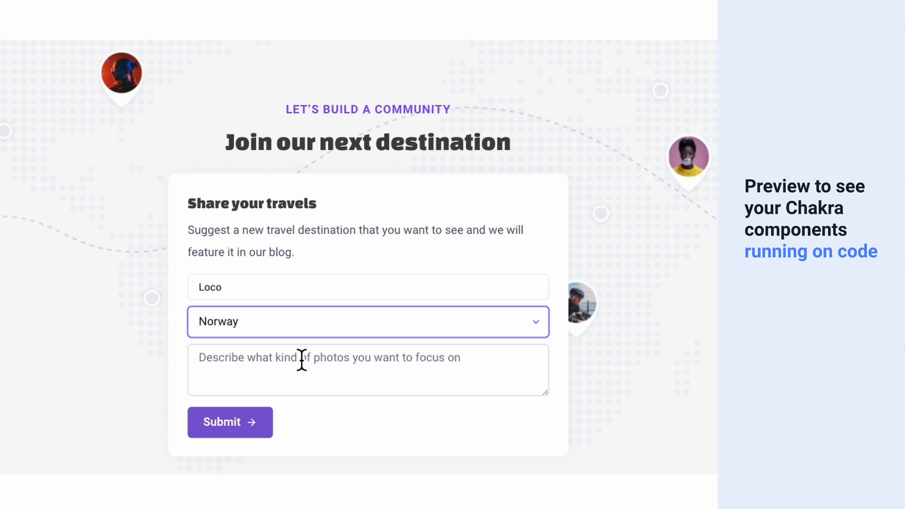
pyautogui.write('Icy peaks')
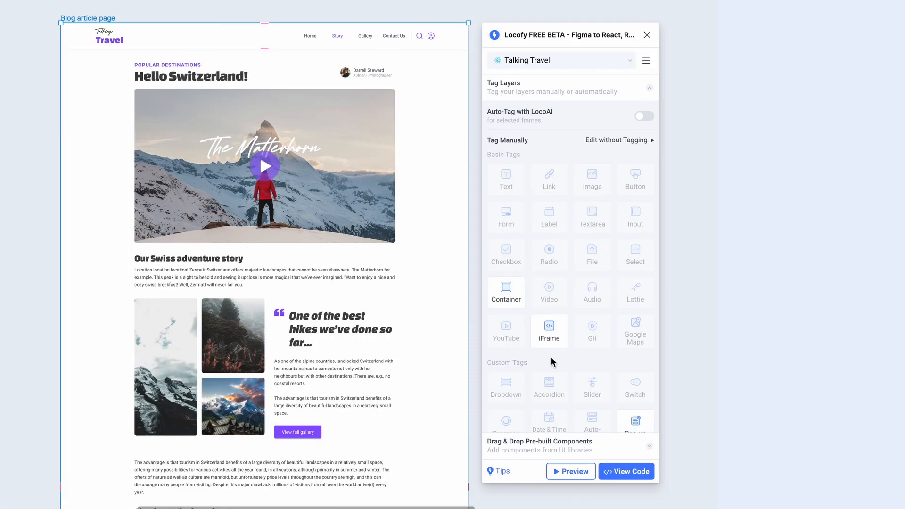
# - Preview the Blog article page live and scroll through its video and location map
pyautogui.click(570, 471)
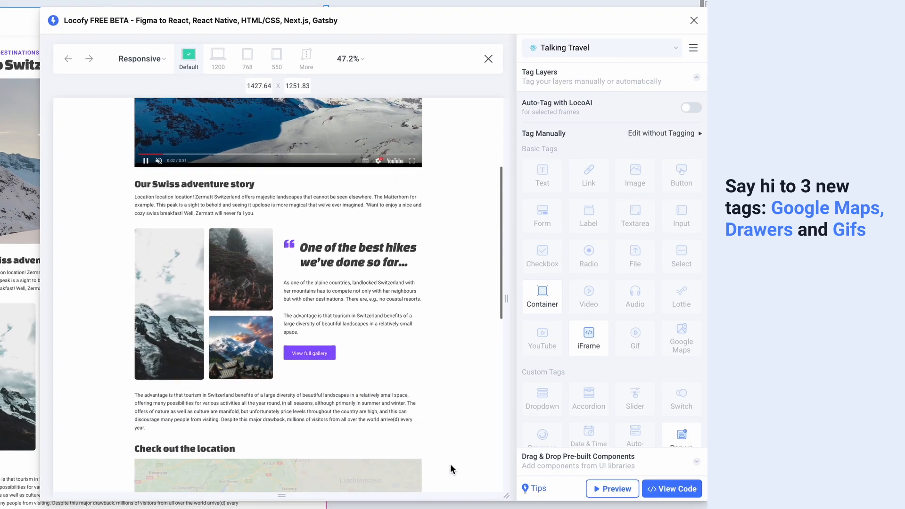
pyautogui.scroll(-3)
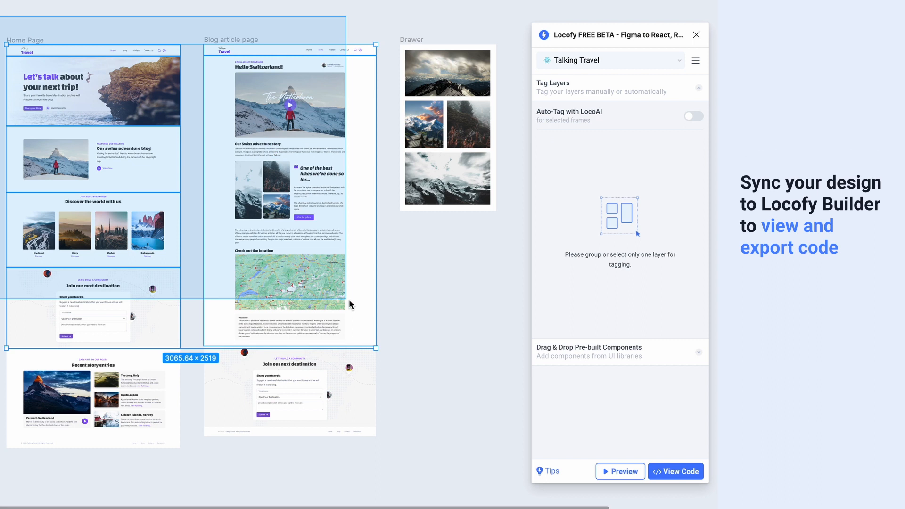
# - Sync all frames to Locofy Builder via View Code and export the project code as a zip
pyautogui.click(675, 471)
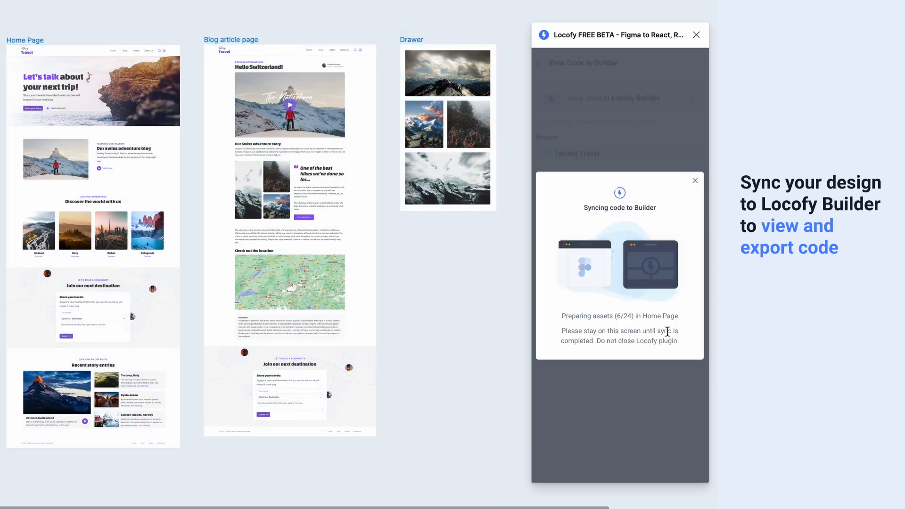
pyautogui.click(697, 35)
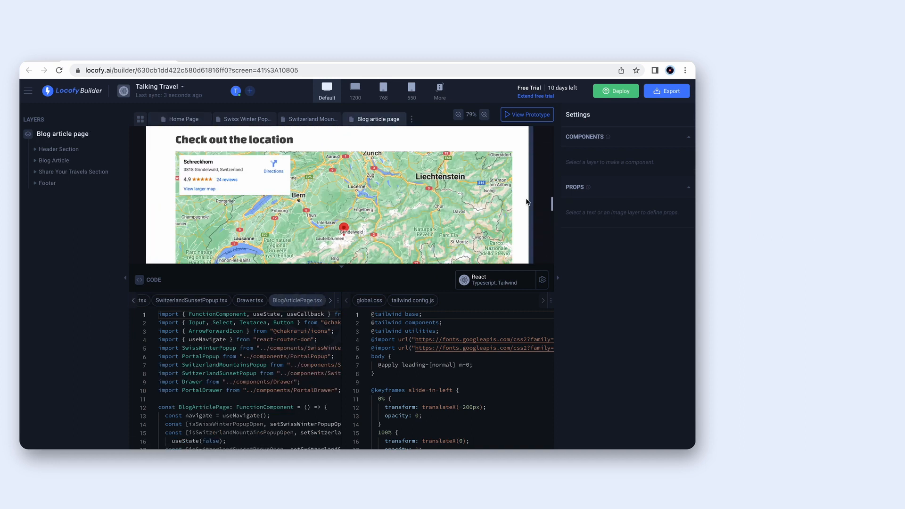
pyautogui.click(666, 90)
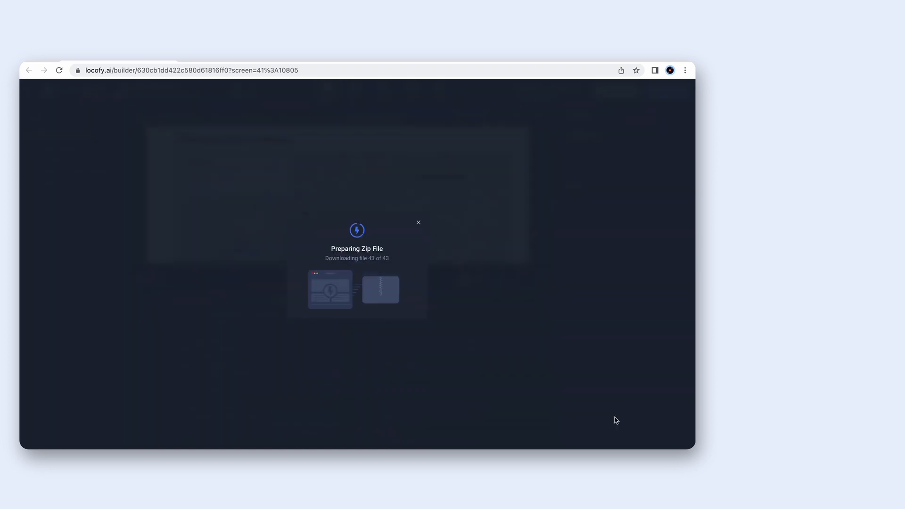